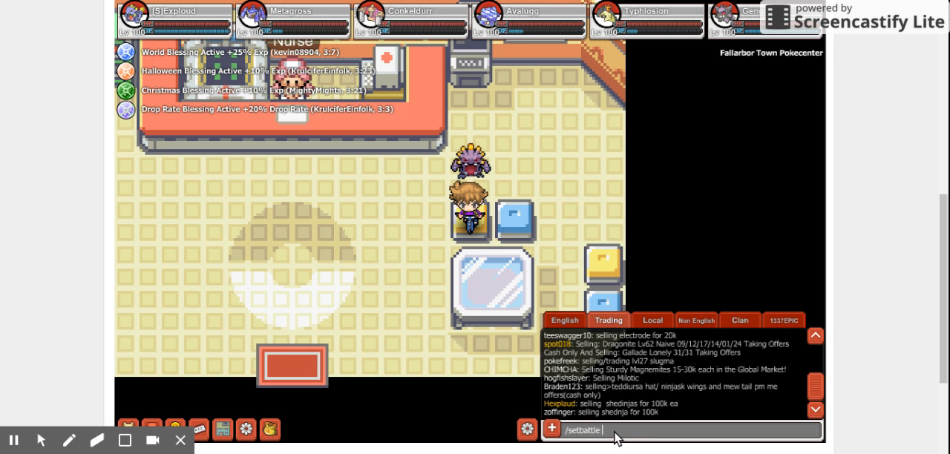
{"action": "type", "text": "100"}
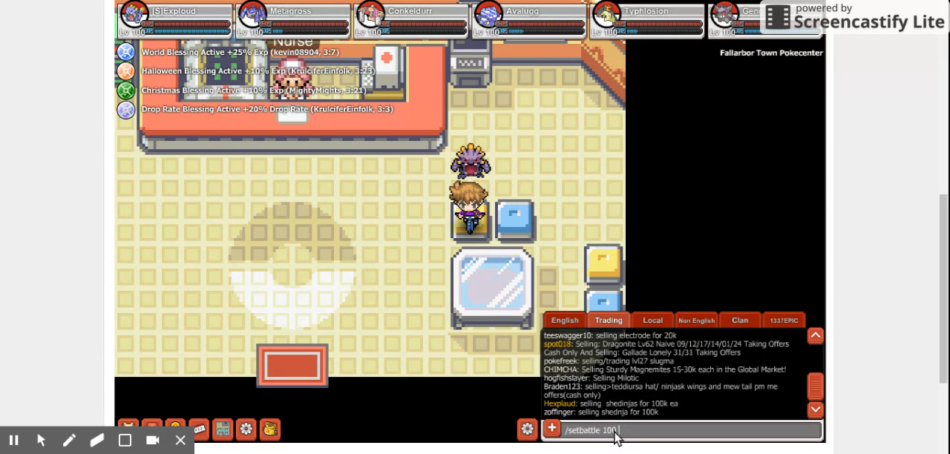
{"action": "type", "text": "Hammam8"}
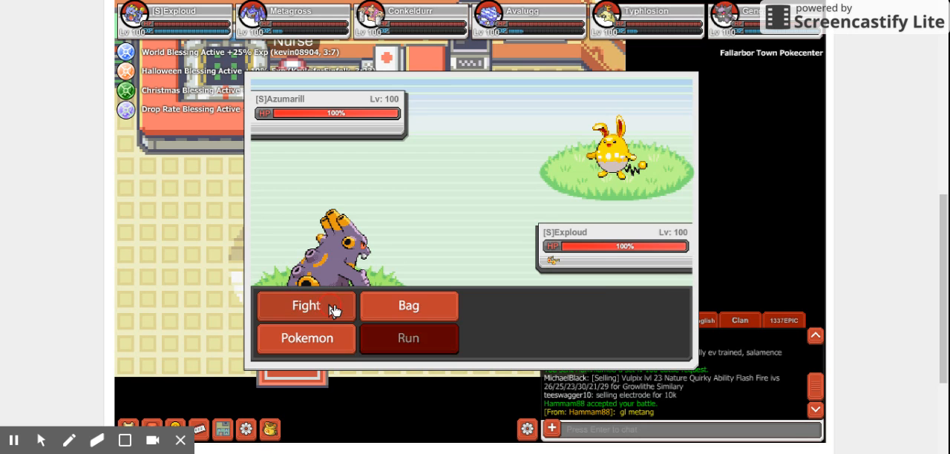
Attack with Exploud to knock out Crobat, then continue until Diggersby appears.
{"action": "left_click", "coordinate": [306, 306]}
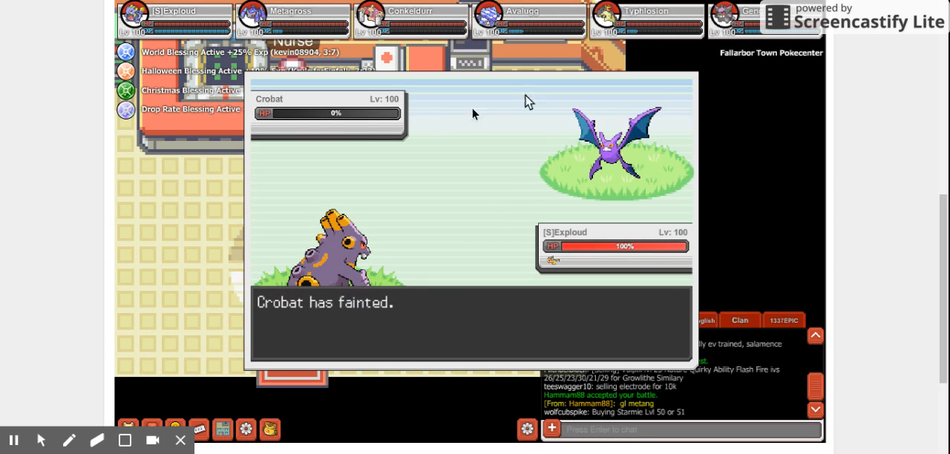
{"action": "left_click", "coordinate": [471, 330]}
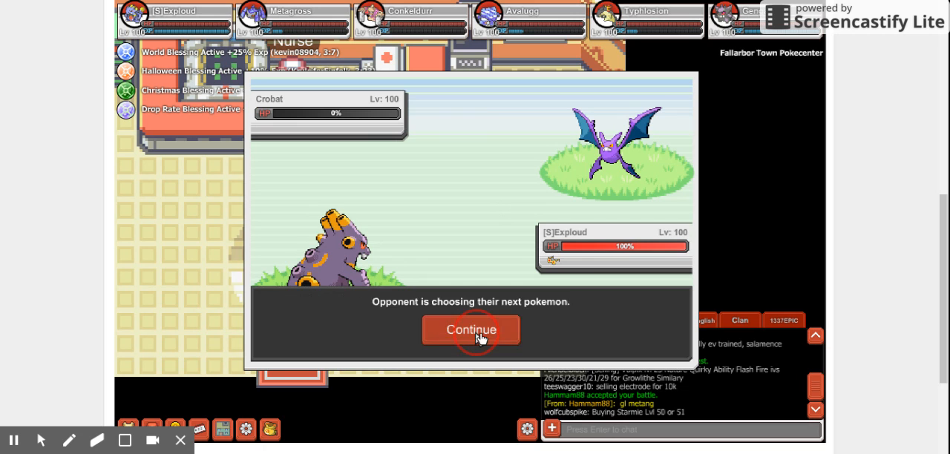
{"action": "left_click", "coordinate": [471, 329]}
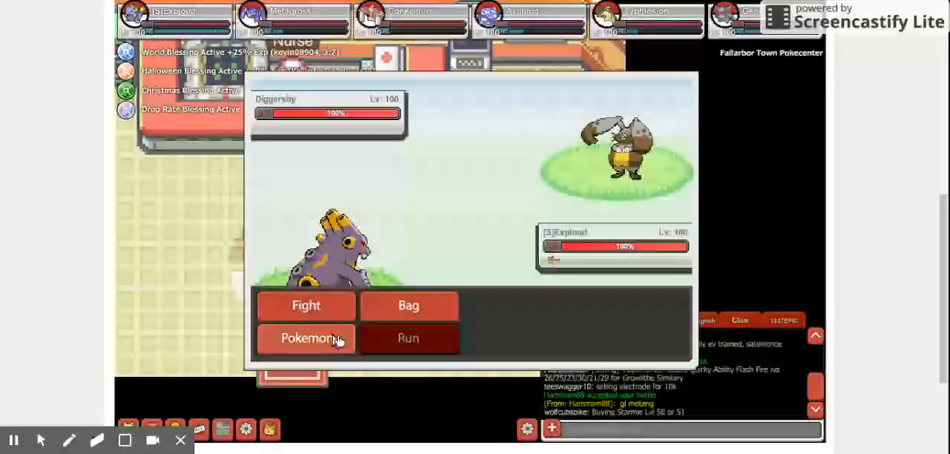
Swap Exploud for Avalugg and attack with Earthquake over several turns.
{"action": "left_click", "coordinate": [306, 338]}
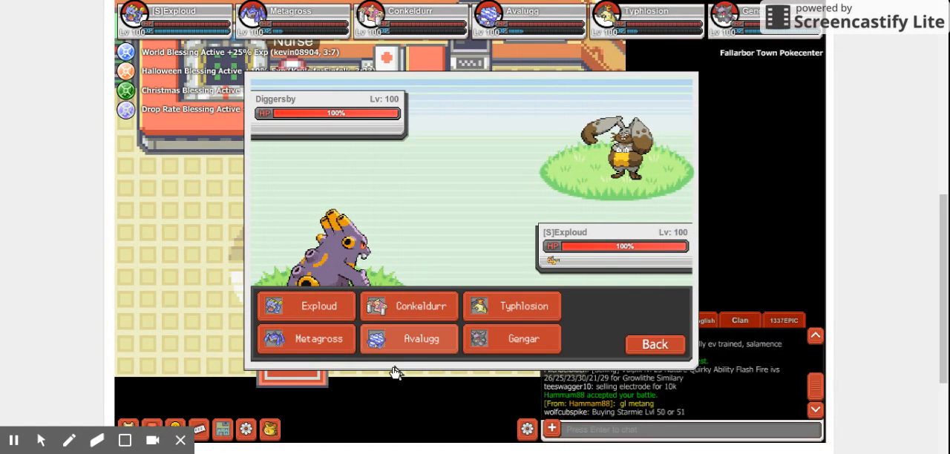
{"action": "left_click", "coordinate": [305, 339]}
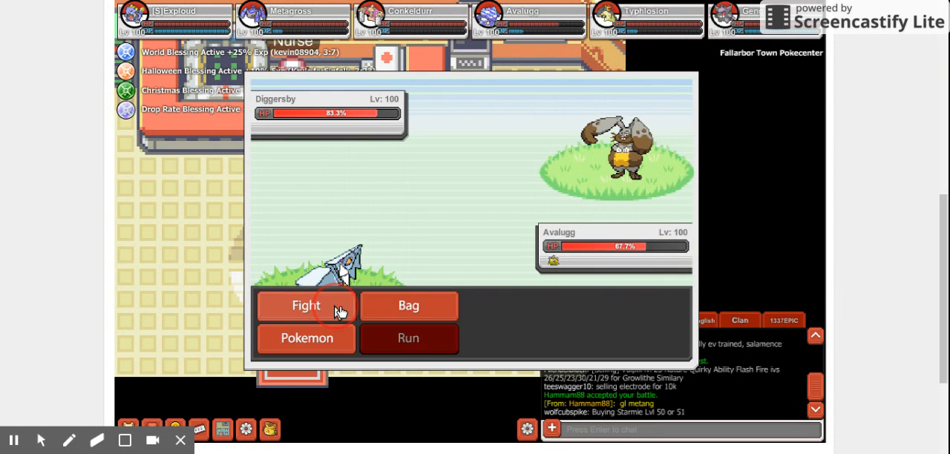
{"action": "left_click", "coordinate": [306, 305]}
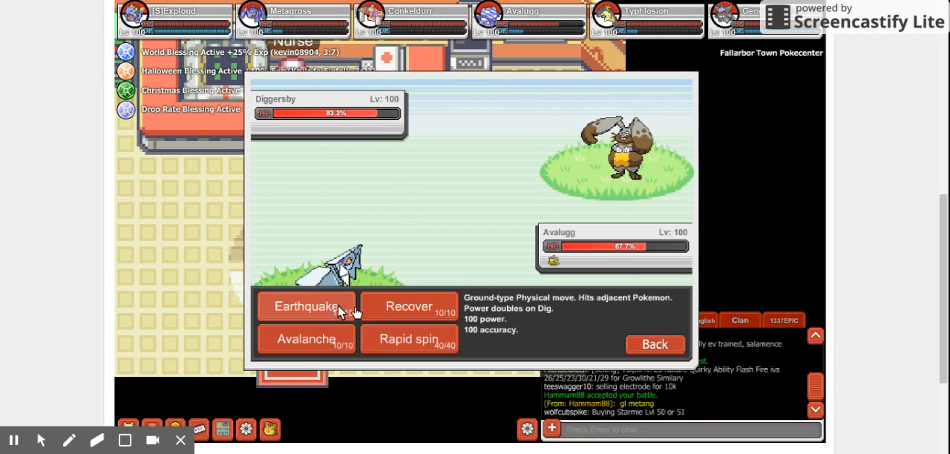
{"action": "mouse_move", "coordinate": [321, 329]}
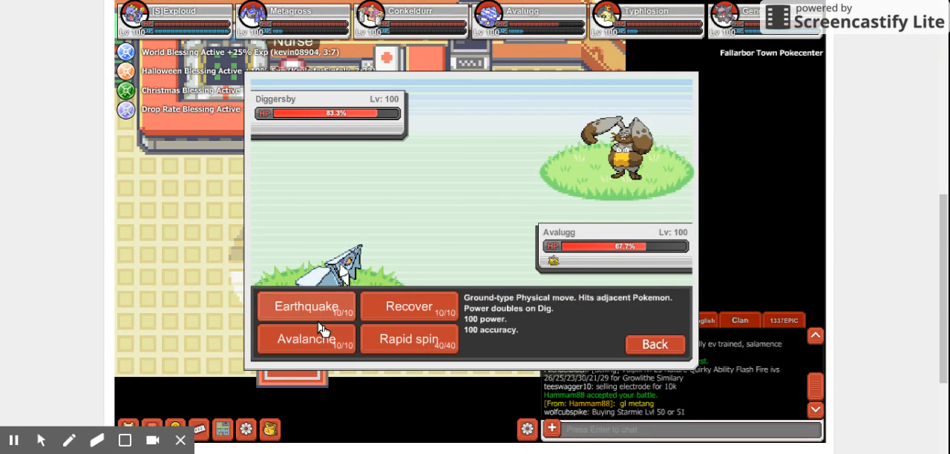
{"action": "left_click", "coordinate": [306, 307]}
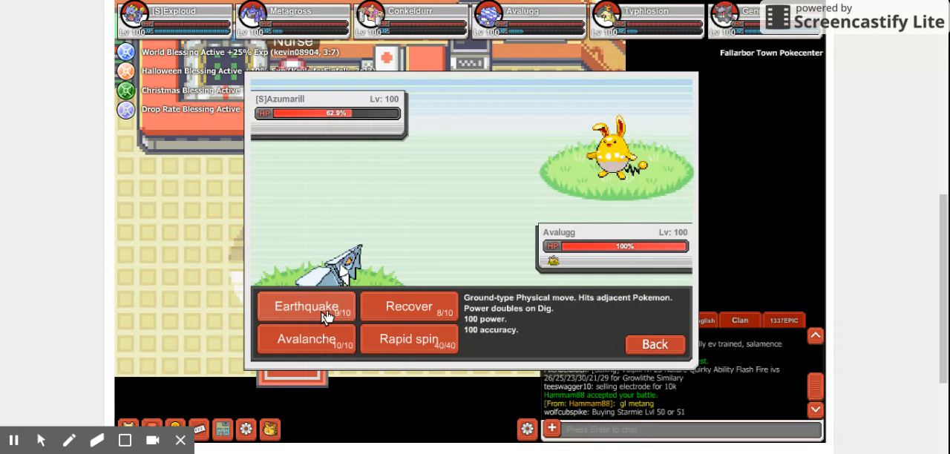
{"action": "left_click", "coordinate": [306, 307]}
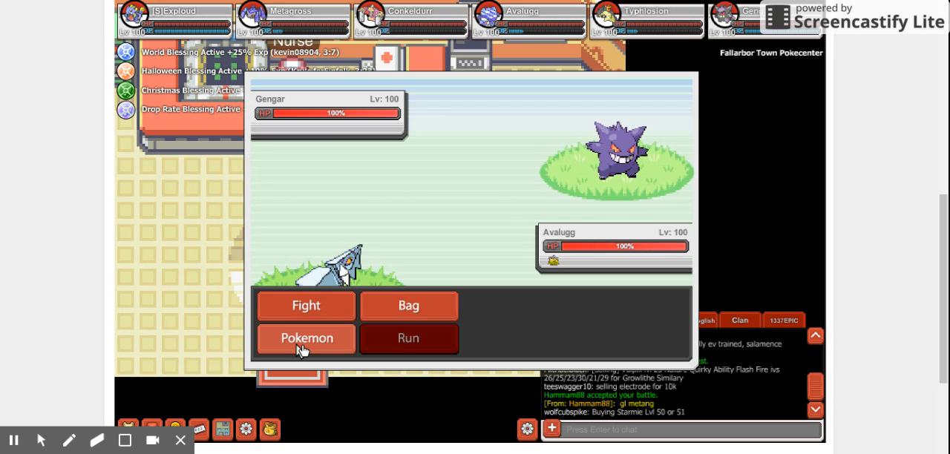
Switch Metagross in after Gengar's Sludge bomb and attack with Ice punch.
{"action": "left_click", "coordinate": [305, 338]}
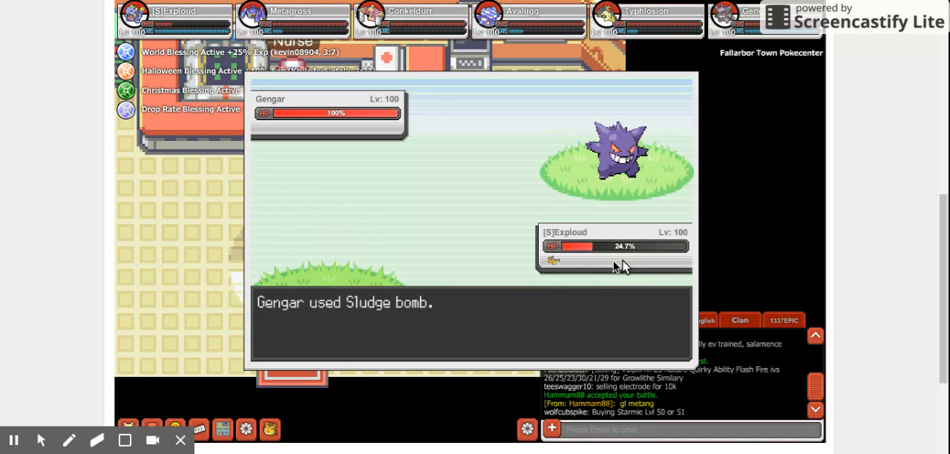
{"action": "left_click", "coordinate": [472, 323]}
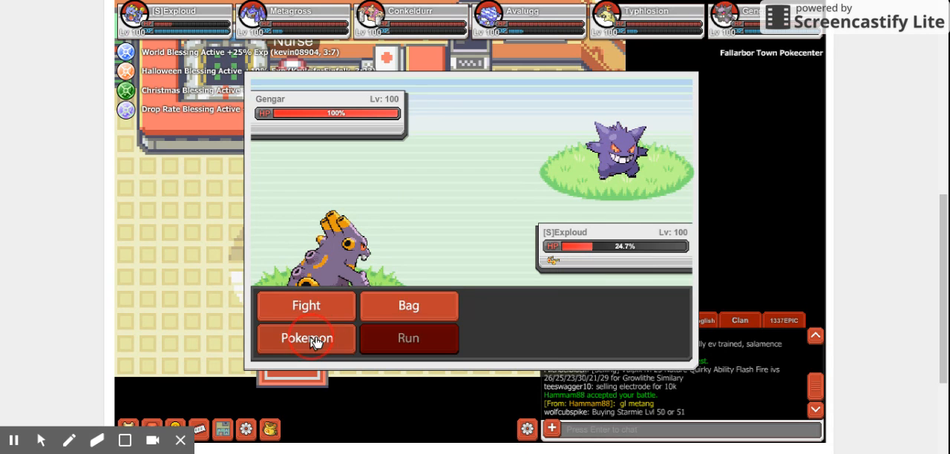
{"action": "left_click", "coordinate": [306, 338]}
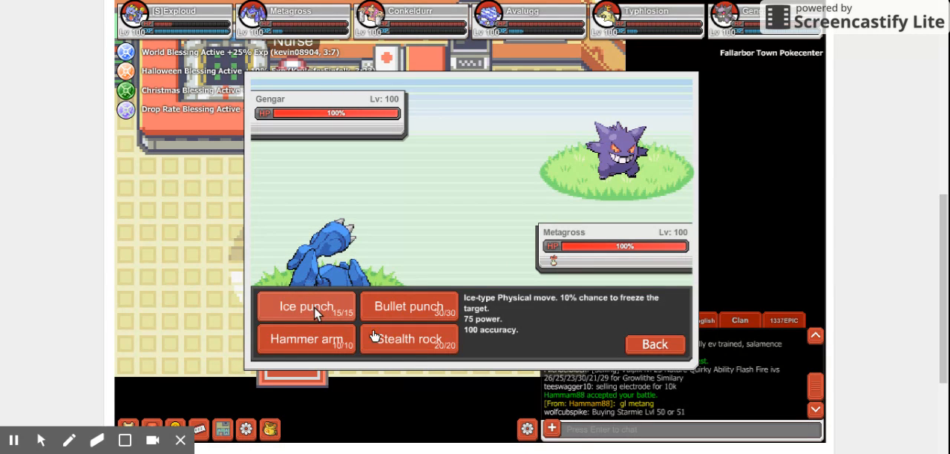
{"action": "mouse_move", "coordinate": [332, 310]}
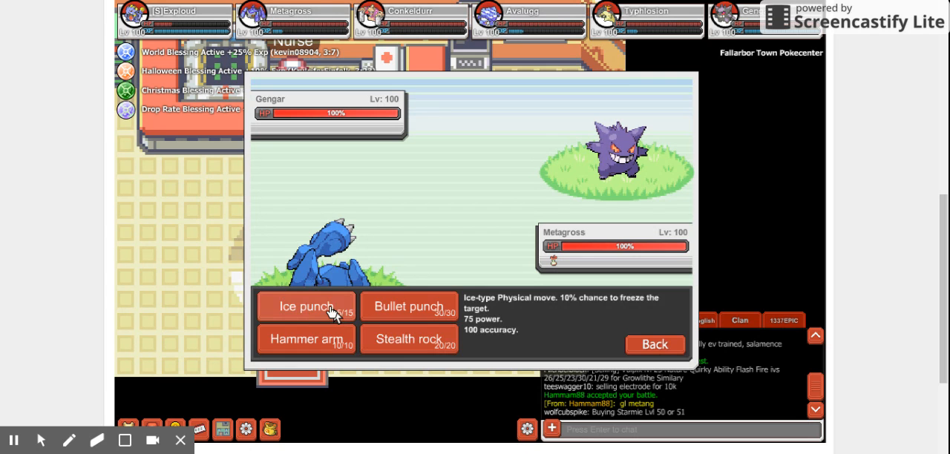
{"action": "left_click", "coordinate": [305, 307]}
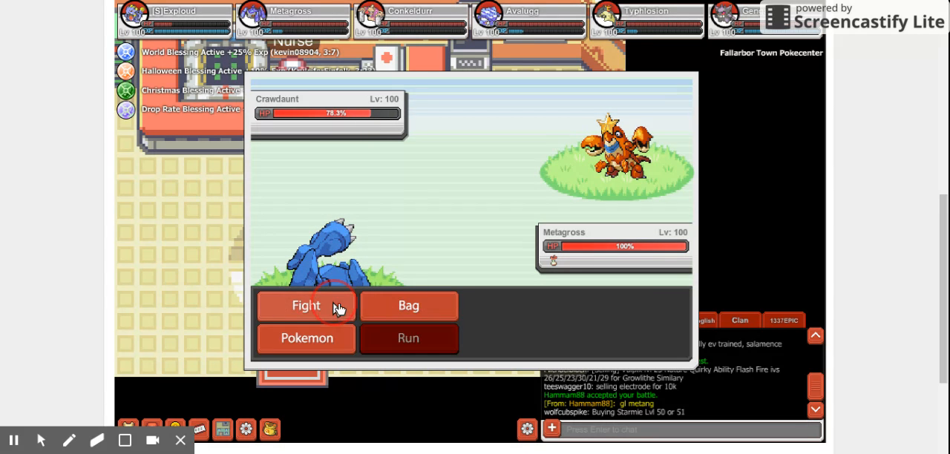
Attack Crawdaunt, switch Avalugg in, and knock out Diggersby with Avalanche.
{"action": "left_click", "coordinate": [306, 305]}
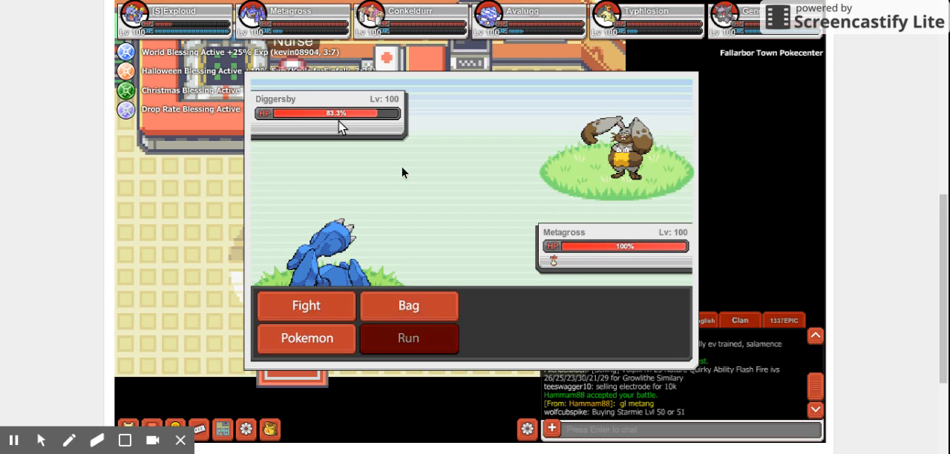
{"action": "left_click", "coordinate": [305, 337]}
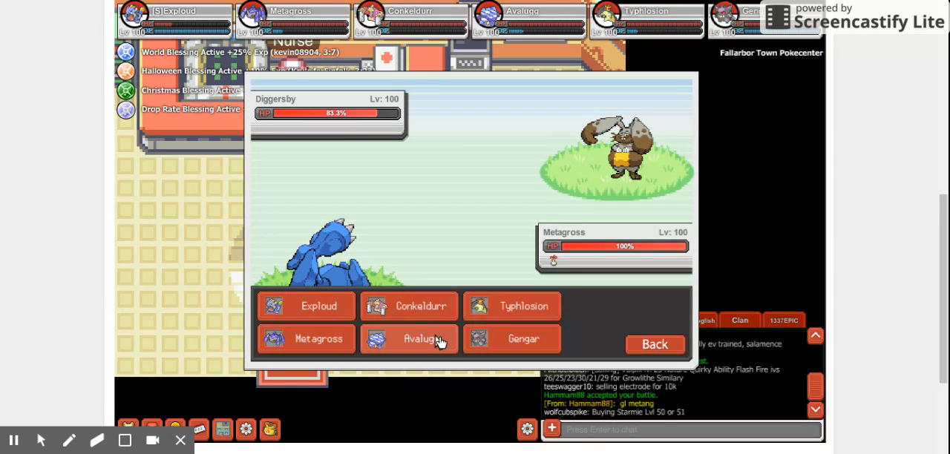
{"action": "left_click", "coordinate": [409, 338]}
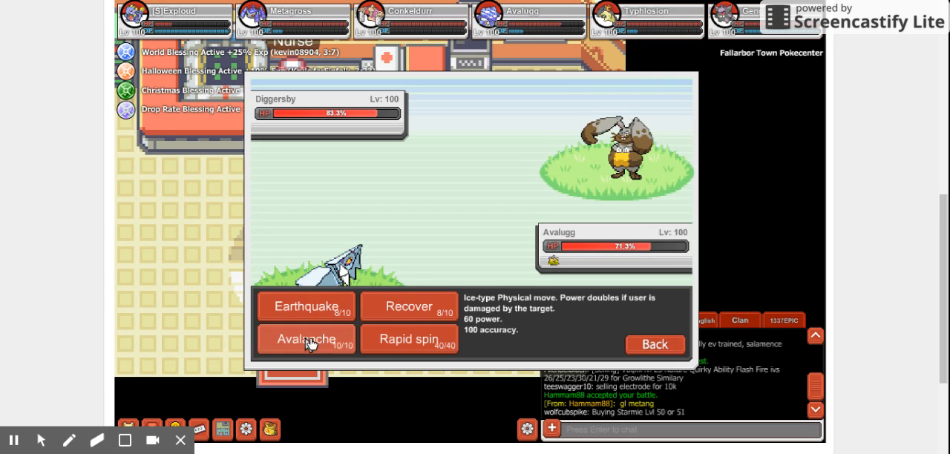
{"action": "left_click", "coordinate": [306, 339]}
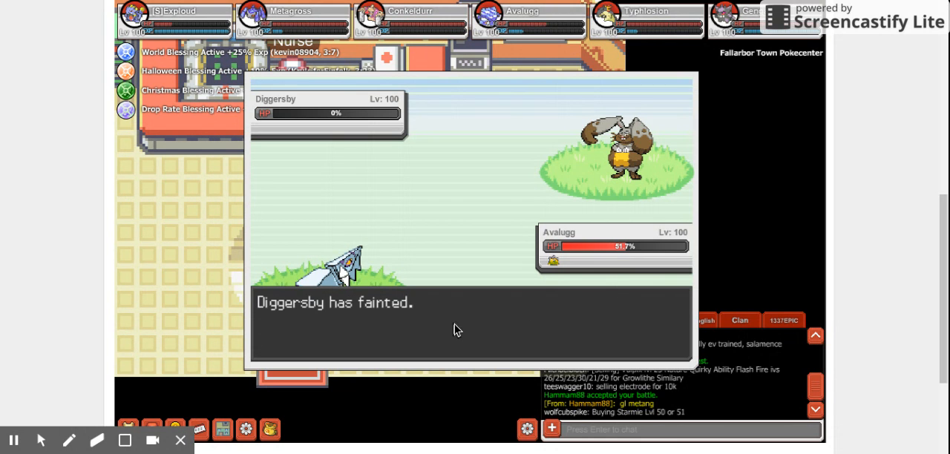
{"action": "left_click", "coordinate": [453, 334]}
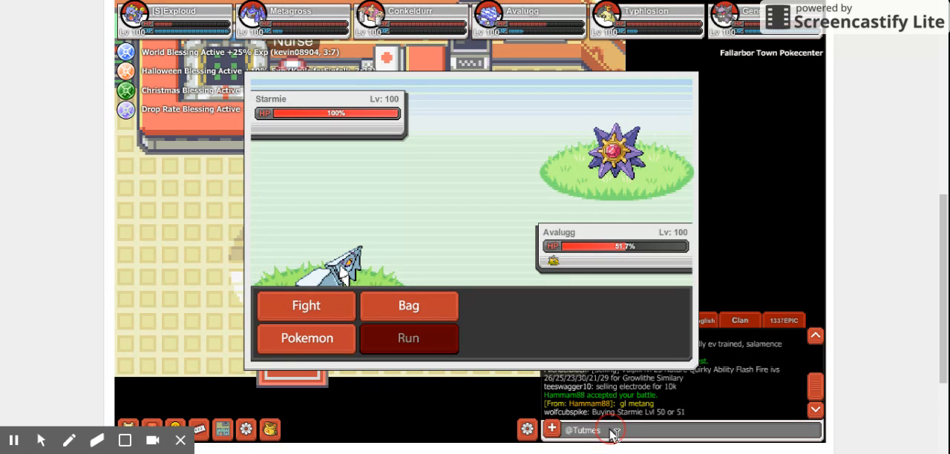
{"action": "type", "text": "@Ha"}
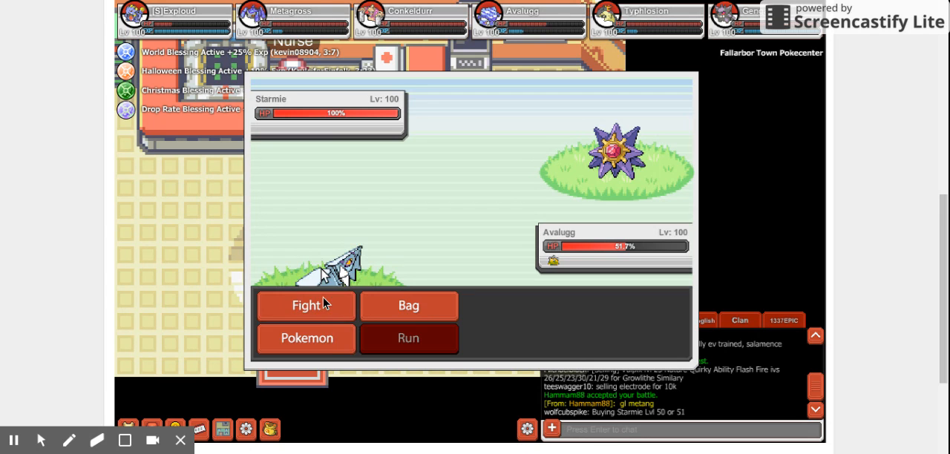
{"action": "left_click", "coordinate": [306, 338]}
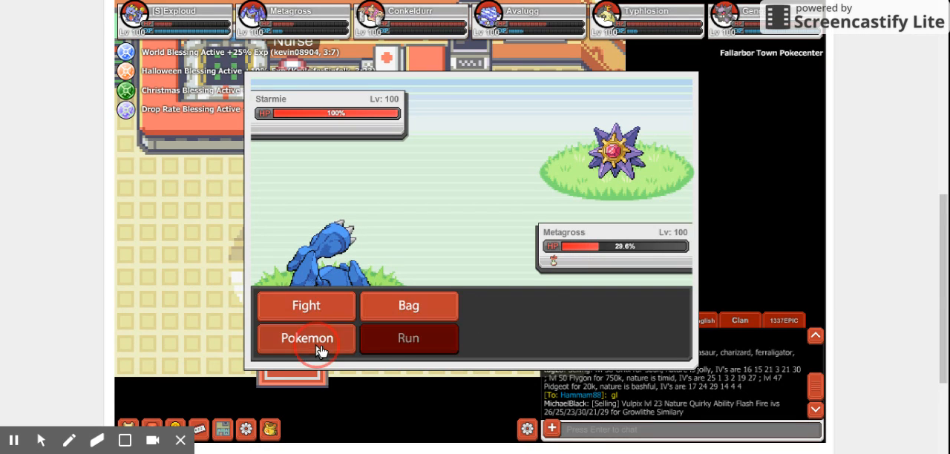
{"action": "left_click", "coordinate": [306, 338]}
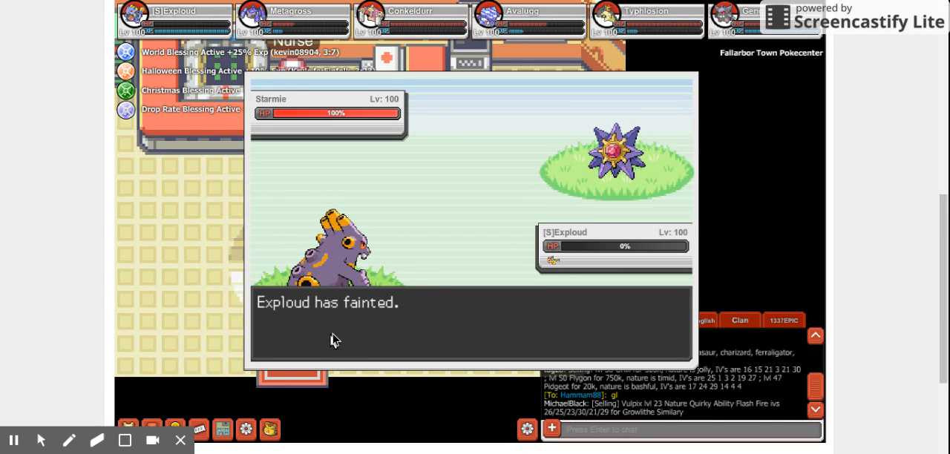
{"action": "left_click", "coordinate": [334, 340]}
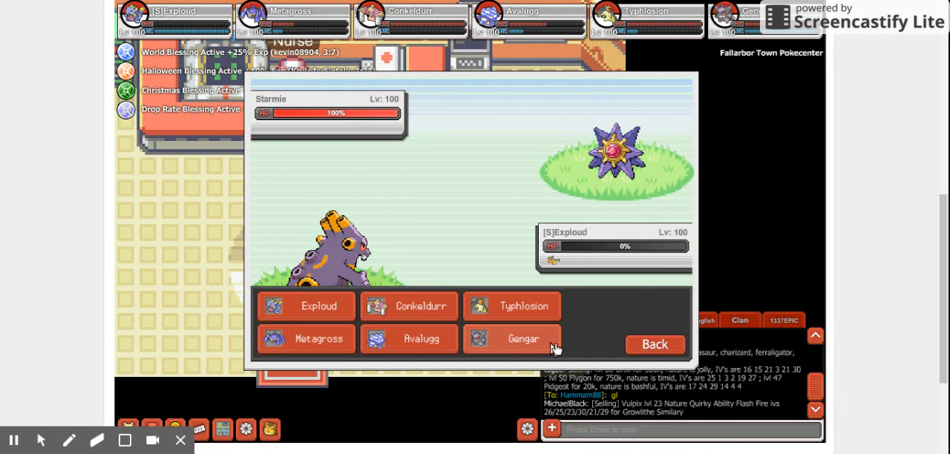
Send Gengar in with Shadow ball on Starmie, then reopen the team.
{"action": "left_click", "coordinate": [524, 338]}
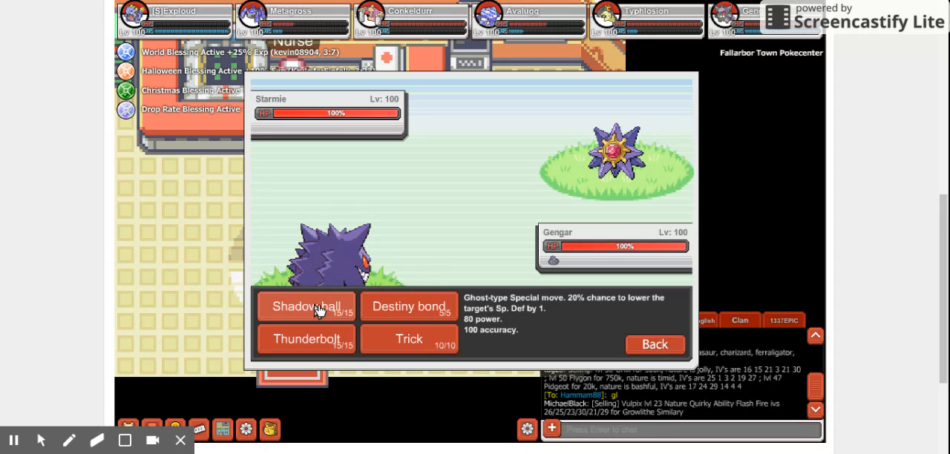
{"action": "left_click", "coordinate": [306, 307]}
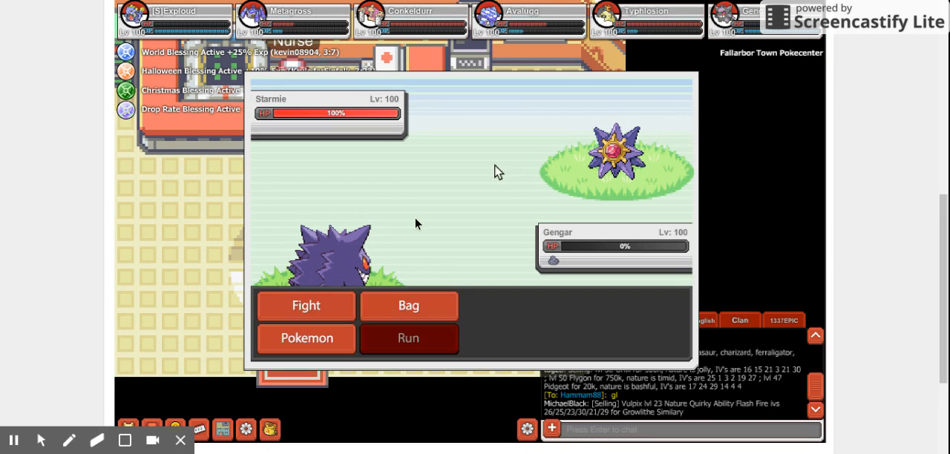
{"action": "left_click", "coordinate": [306, 338]}
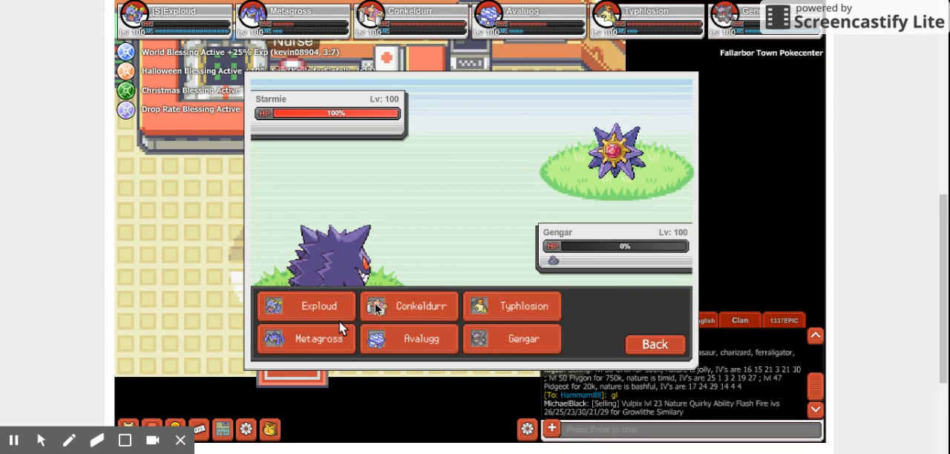
Bring in Conkeldurr, knock out Starmie with Knock off, and continue.
{"action": "left_click", "coordinate": [306, 338]}
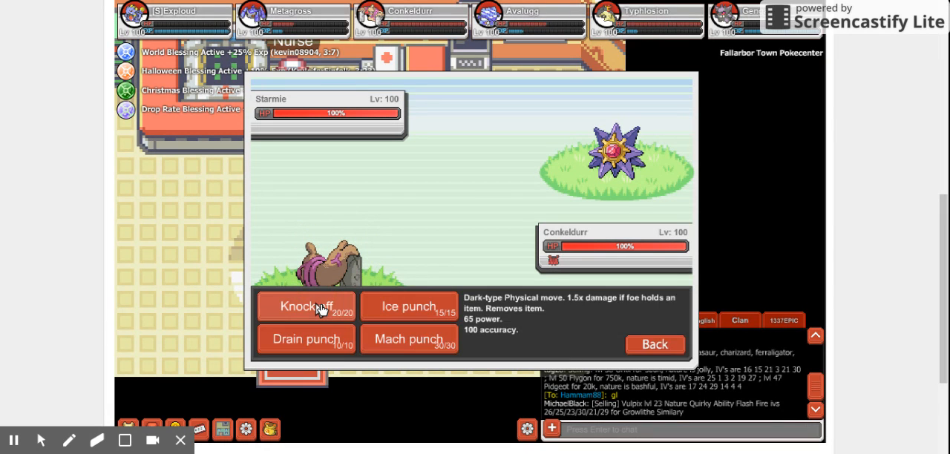
{"action": "left_click", "coordinate": [305, 306]}
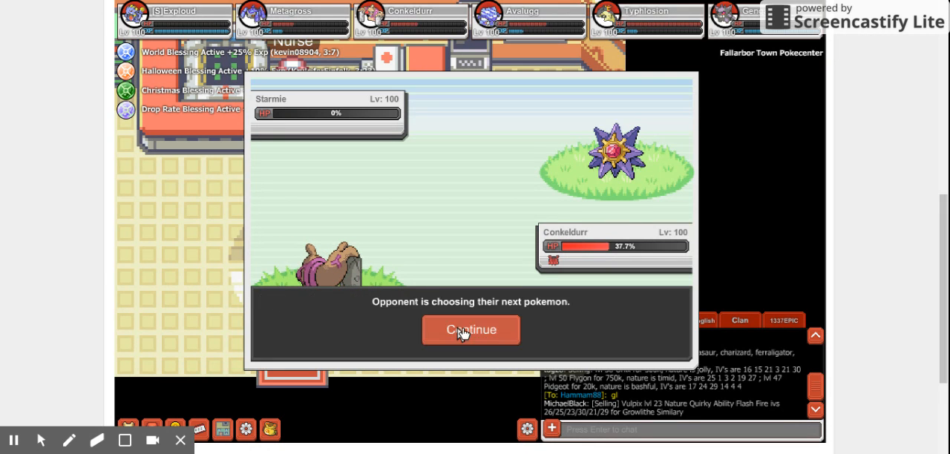
{"action": "left_click", "coordinate": [470, 329]}
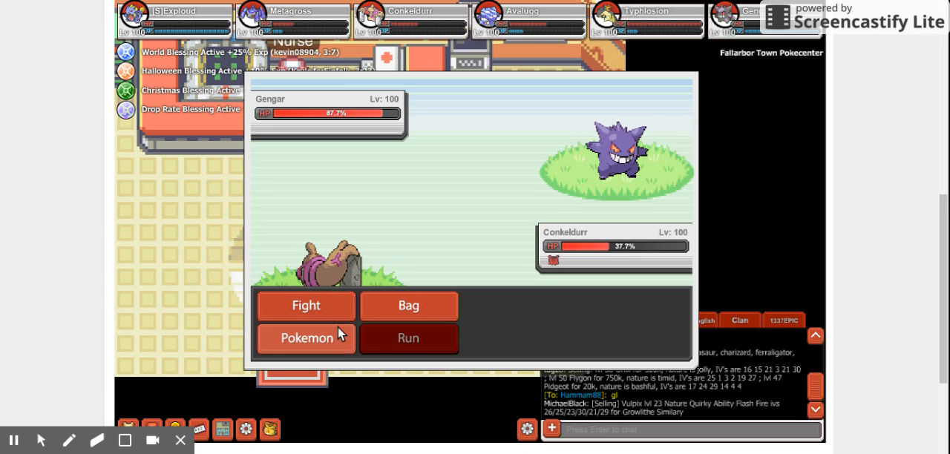
Hit Gengar with Conkeldurr's Knock off until Conkeldurr falls to Azumarill.
{"action": "left_click", "coordinate": [306, 337]}
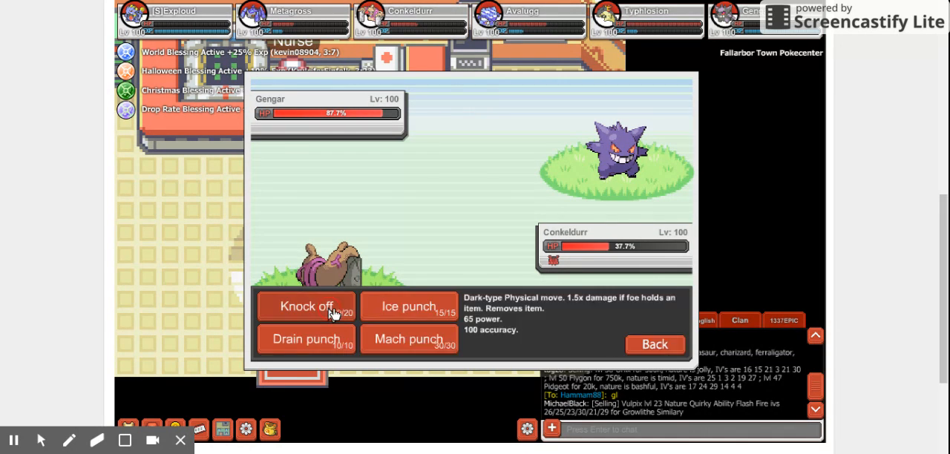
{"action": "left_click", "coordinate": [305, 306]}
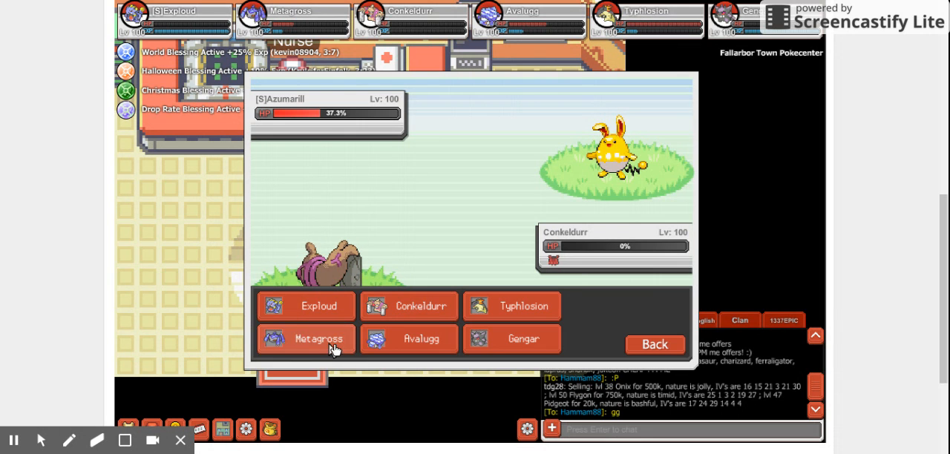
{"action": "mouse_move", "coordinate": [386, 343]}
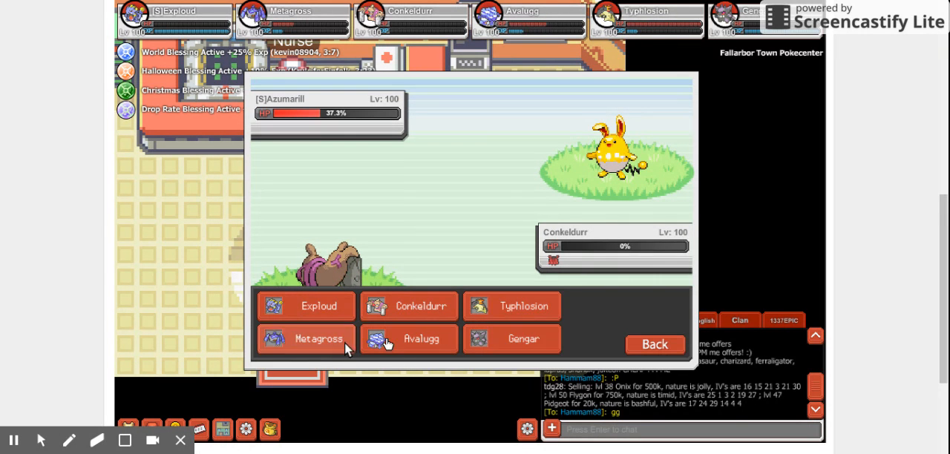
Bring Avalugg back in against Azumarill and select its attack.
{"action": "left_click", "coordinate": [319, 339]}
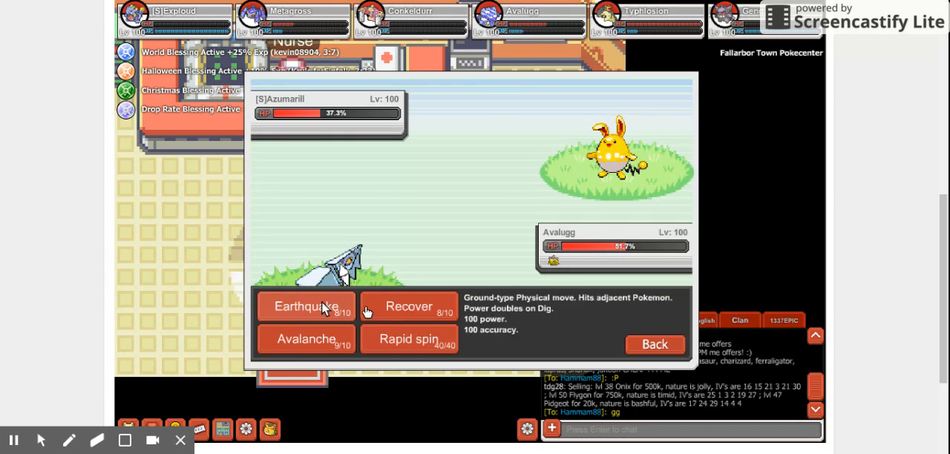
{"action": "left_click", "coordinate": [306, 307]}
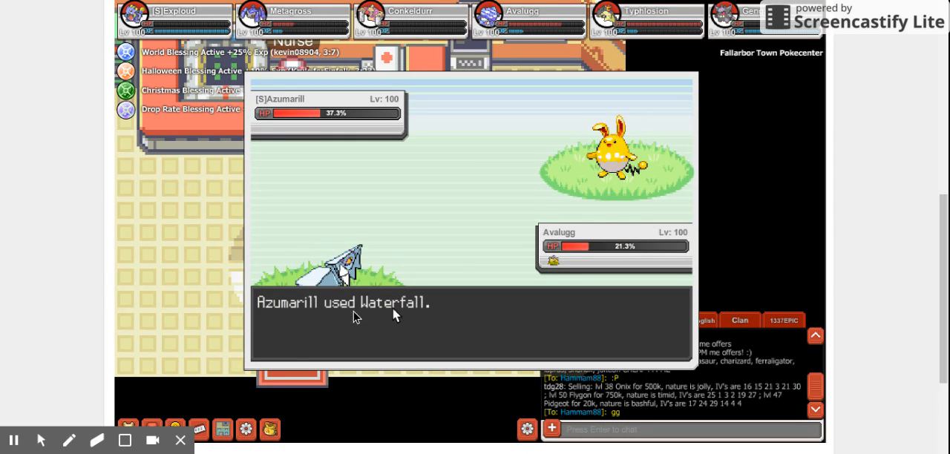